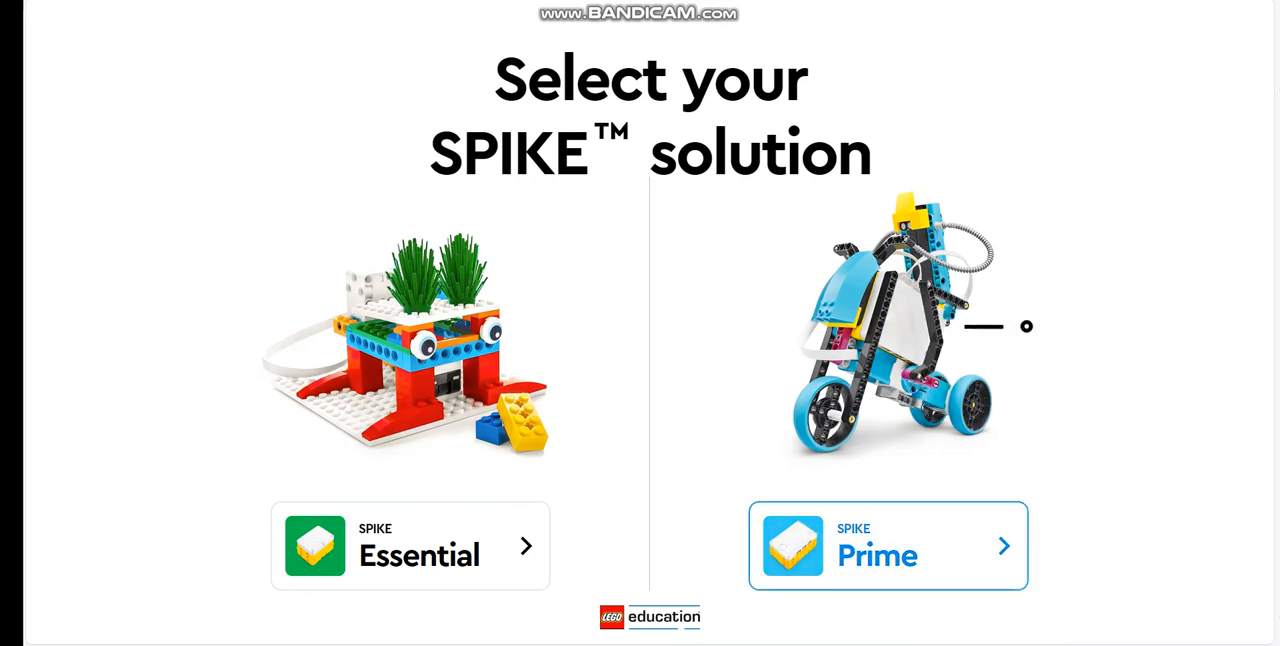
- Choose SPIKE Prime, then dismiss the Open Project dialog to stay on the home screen
{"action": "left_click", "coordinate": [886, 546]}
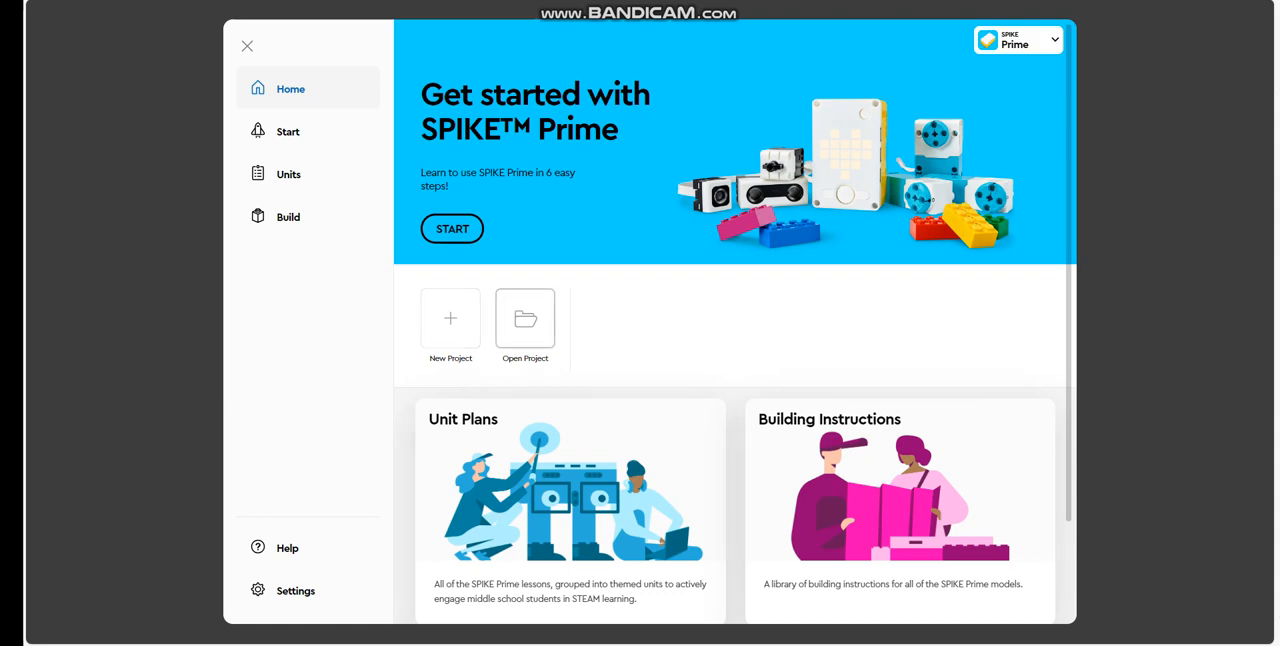
{"action": "left_click", "coordinate": [524, 318]}
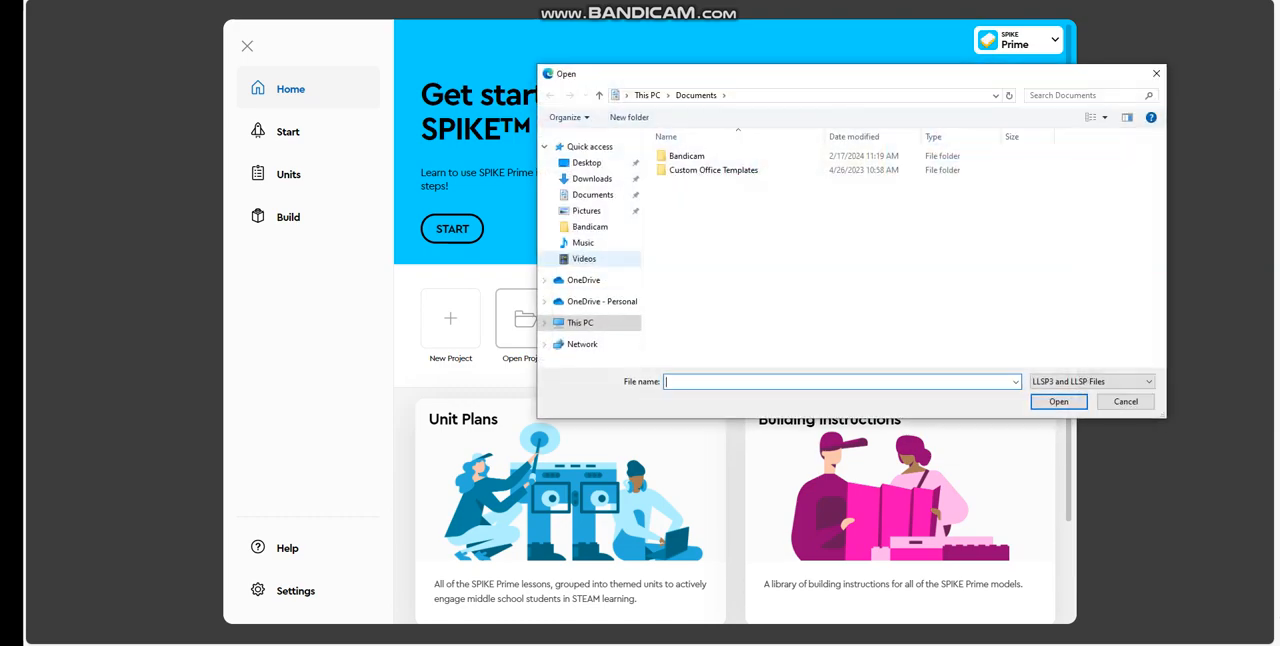
{"action": "left_click", "coordinate": [1124, 400]}
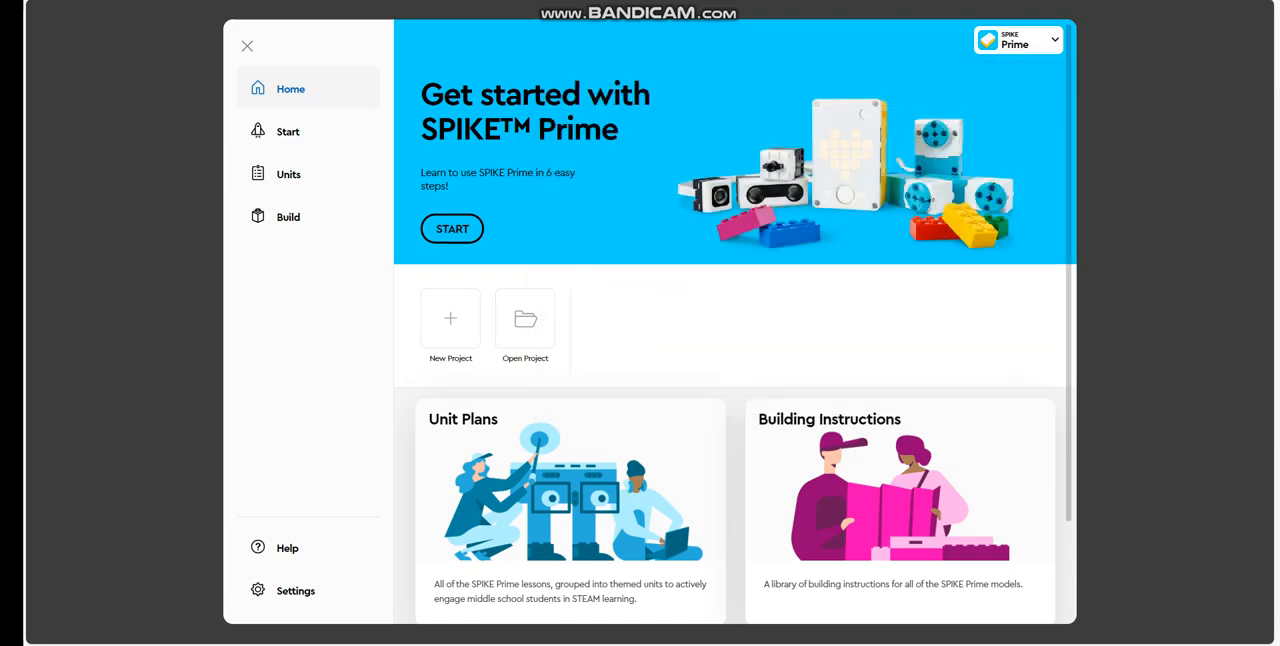
{"action": "mouse_move", "coordinate": [450, 318]}
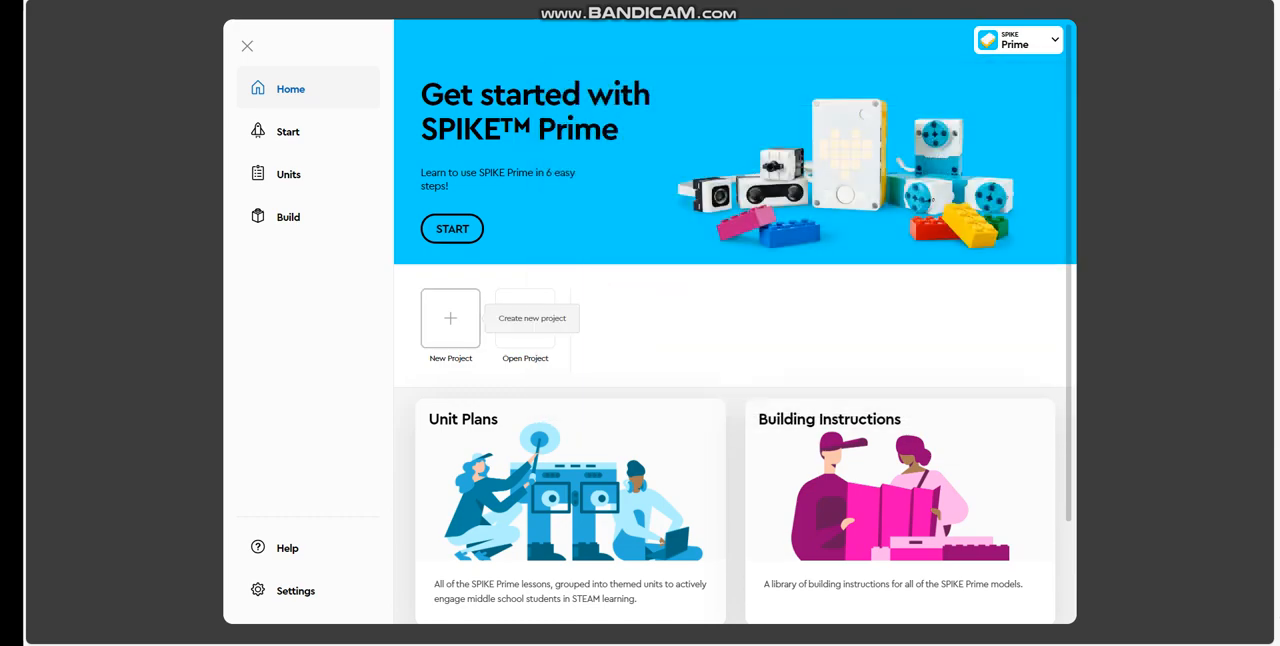
- Start a new project and settle on Icon Blocks as its type after trying Python
{"action": "left_click", "coordinate": [450, 318]}
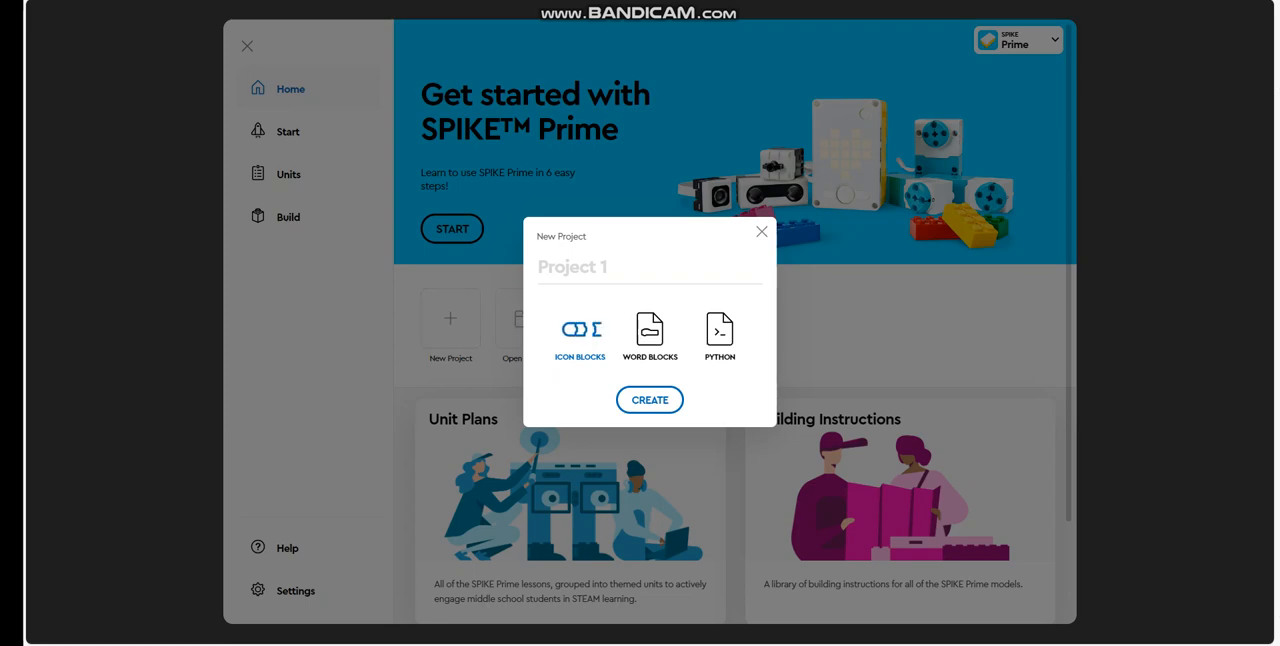
{"action": "left_click", "coordinate": [580, 330]}
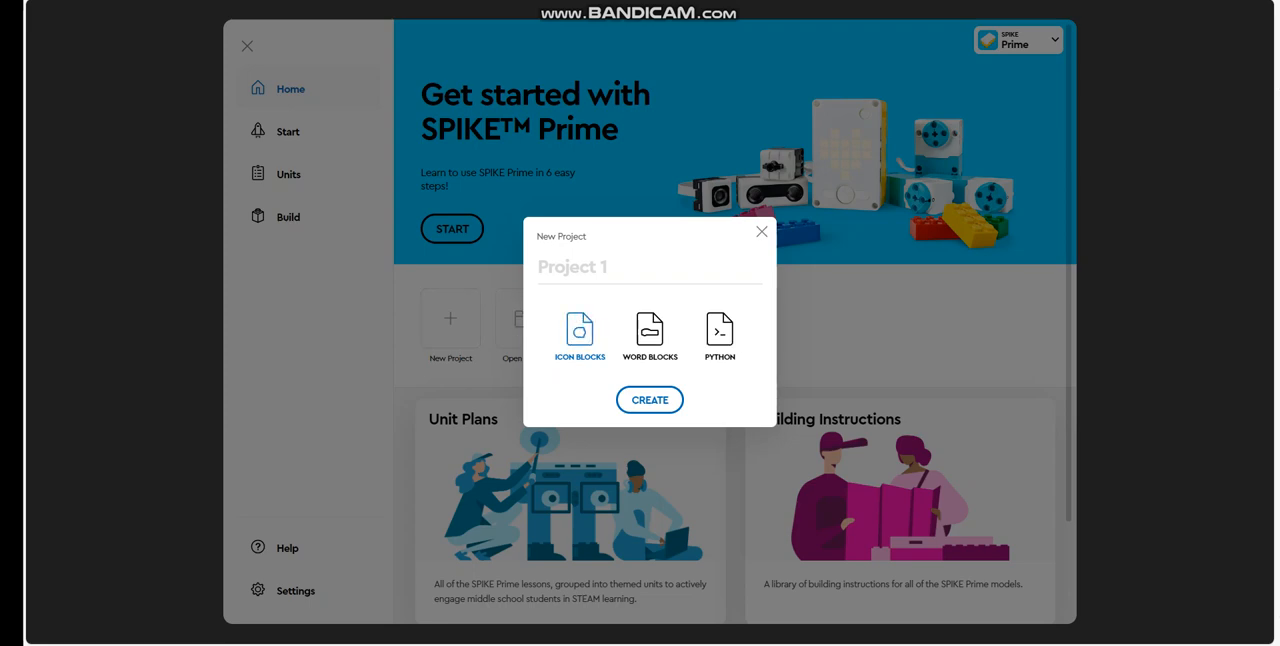
{"action": "left_click", "coordinate": [720, 336]}
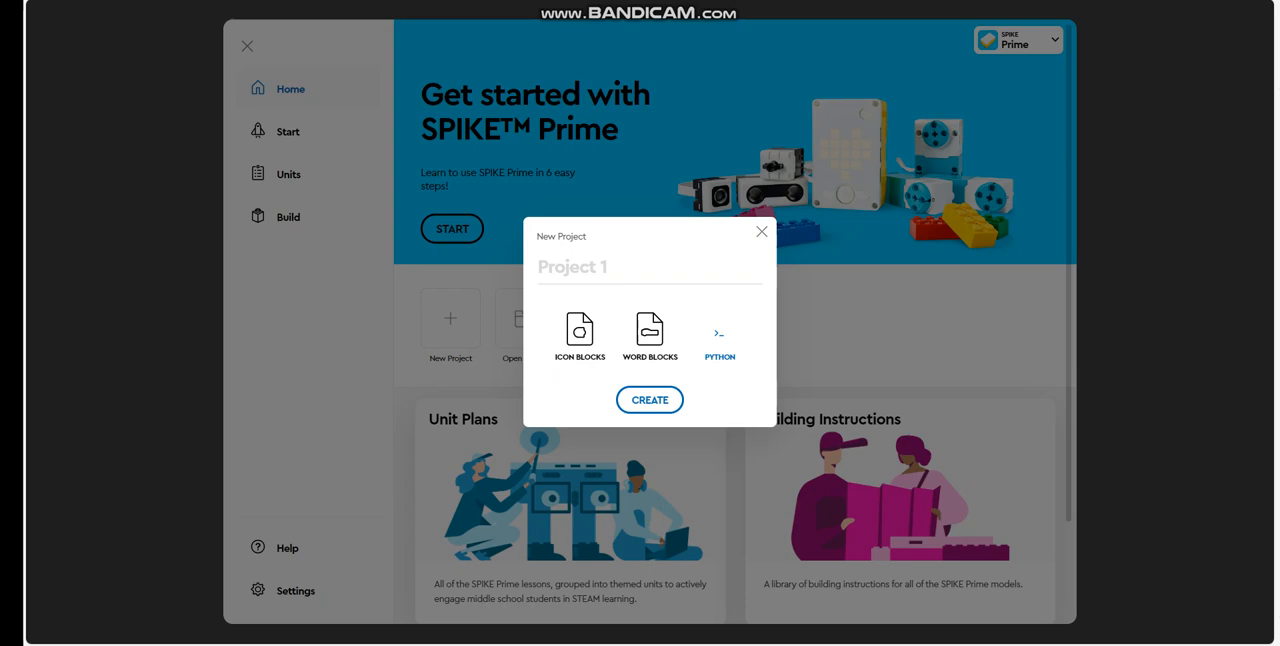
{"action": "left_click", "coordinate": [580, 336]}
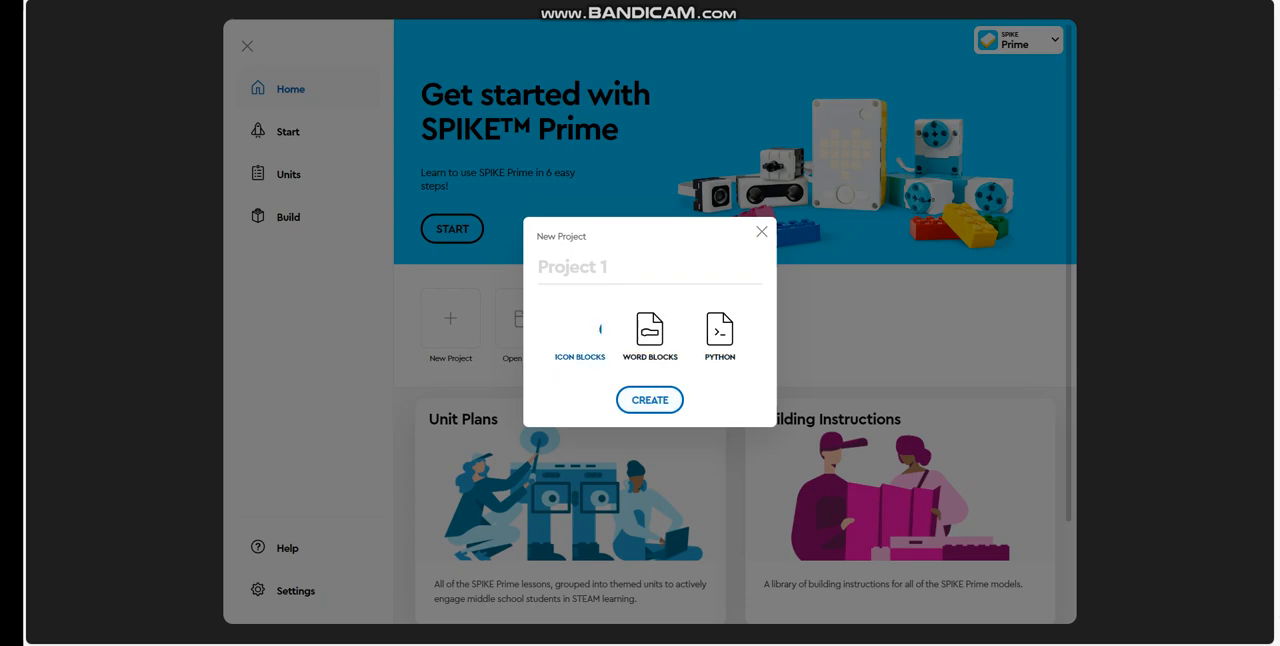
- Name the project 'Break dancer' and create it
{"action": "left_click", "coordinate": [580, 330]}
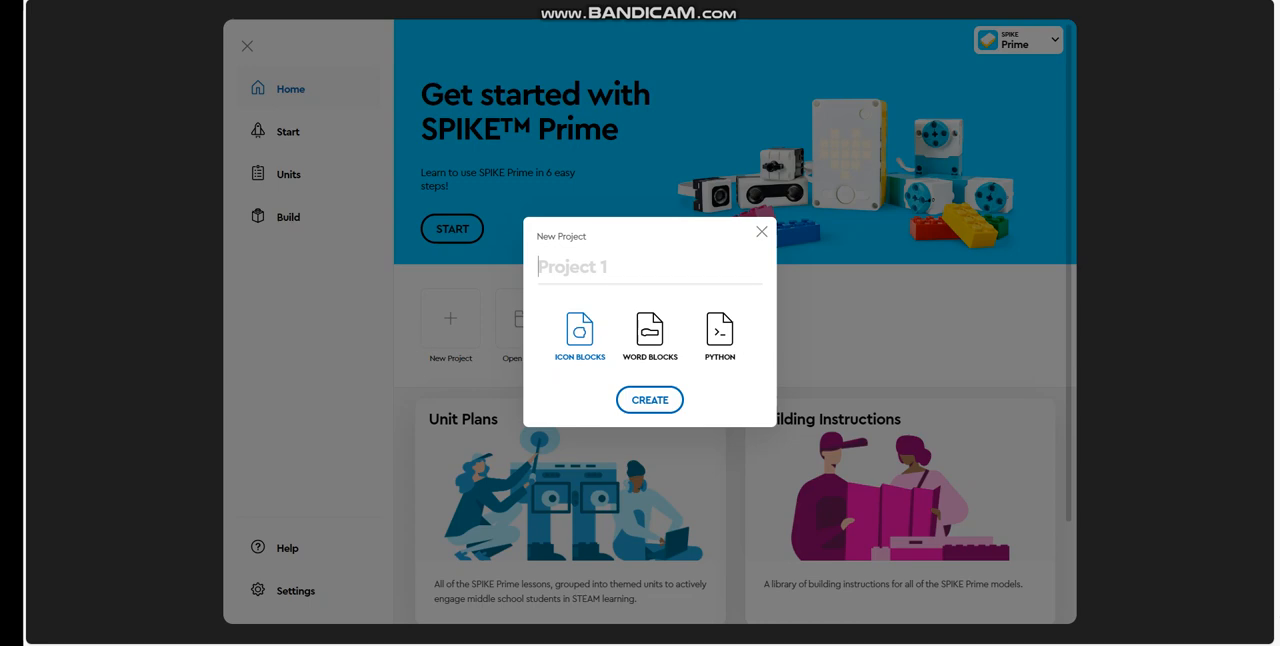
{"action": "type", "text": "Break"}
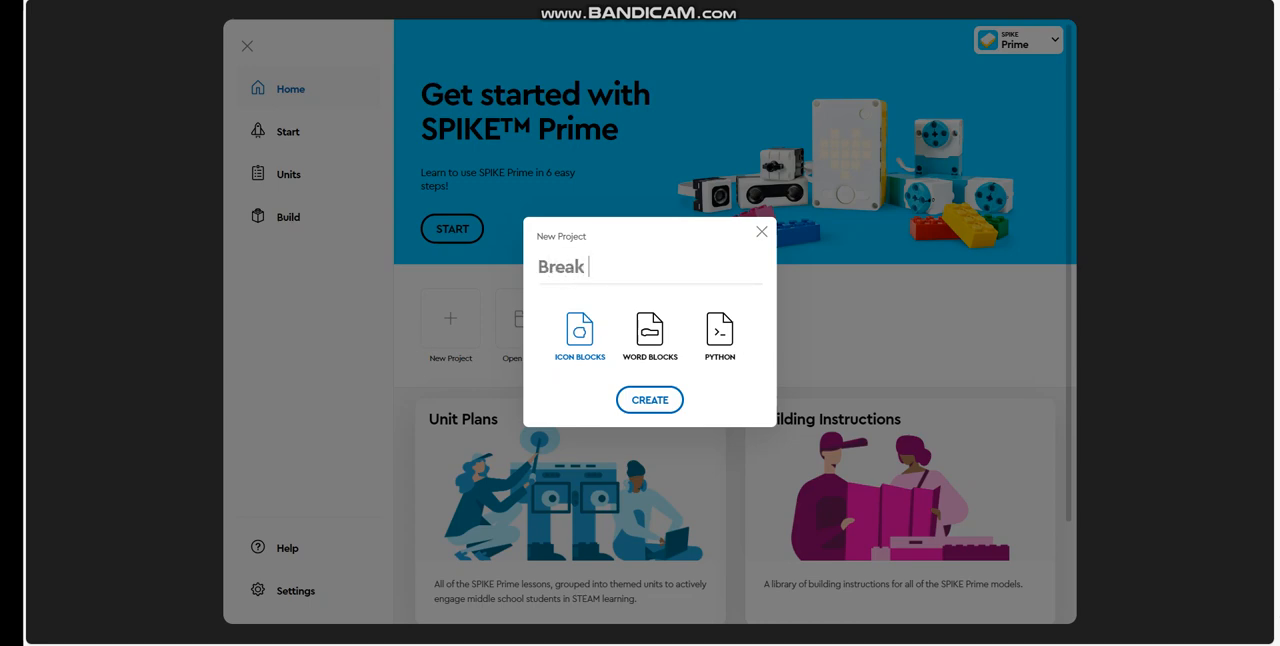
{"action": "type", "text": "dancer"}
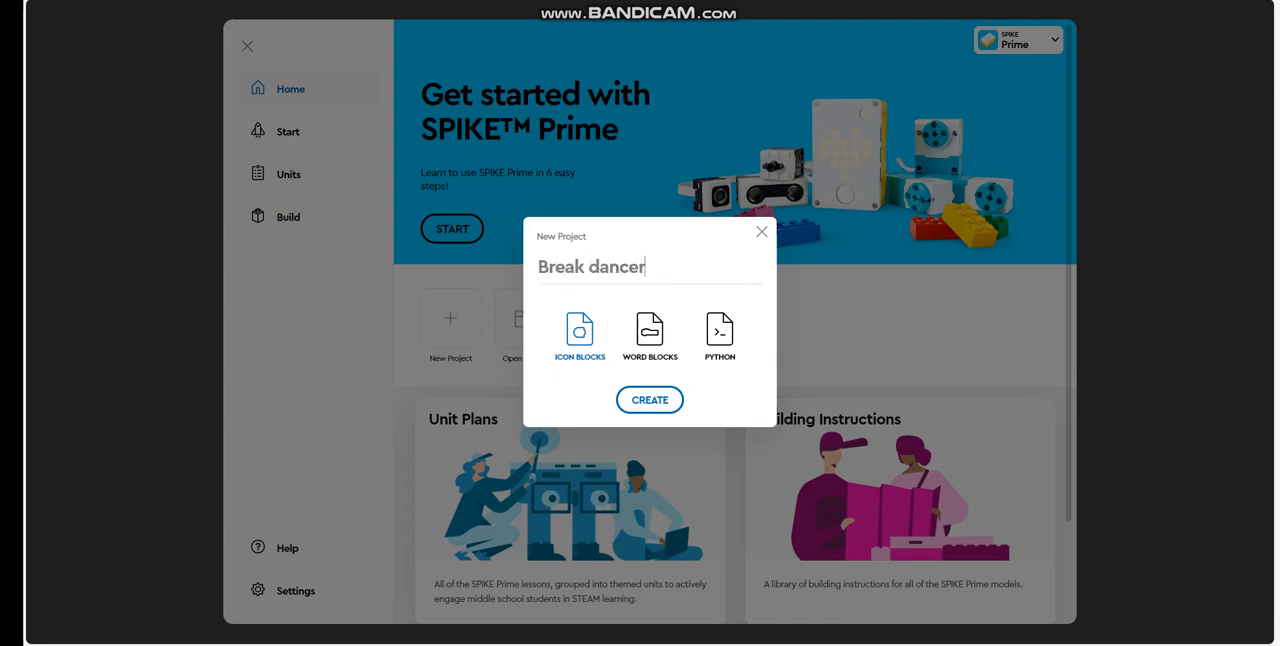
{"action": "left_click", "coordinate": [648, 400]}
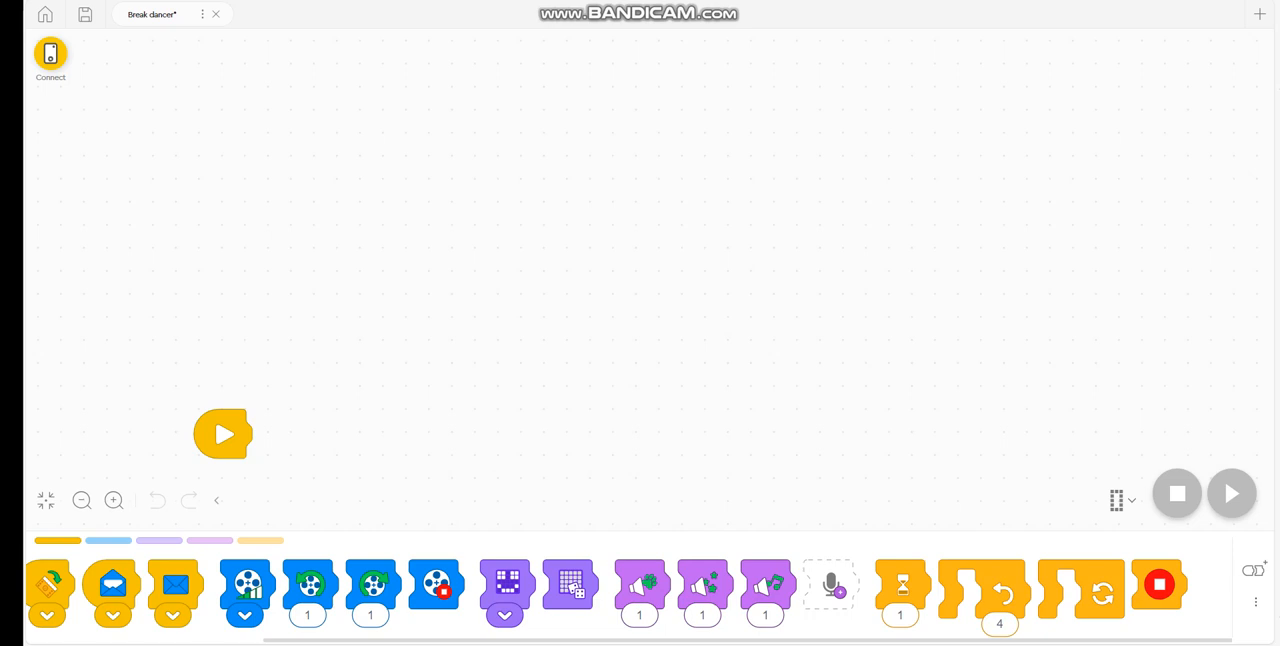
{"action": "mouse_move", "coordinate": [50, 56]}
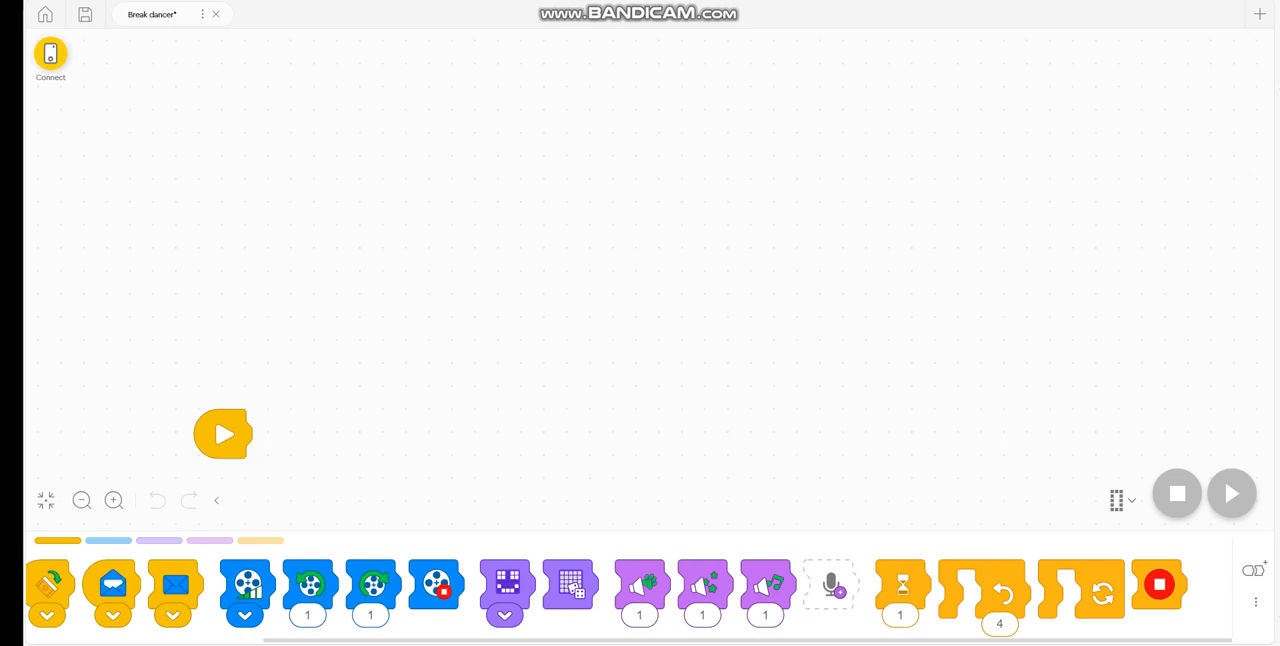
{"action": "left_click", "coordinate": [1132, 500]}
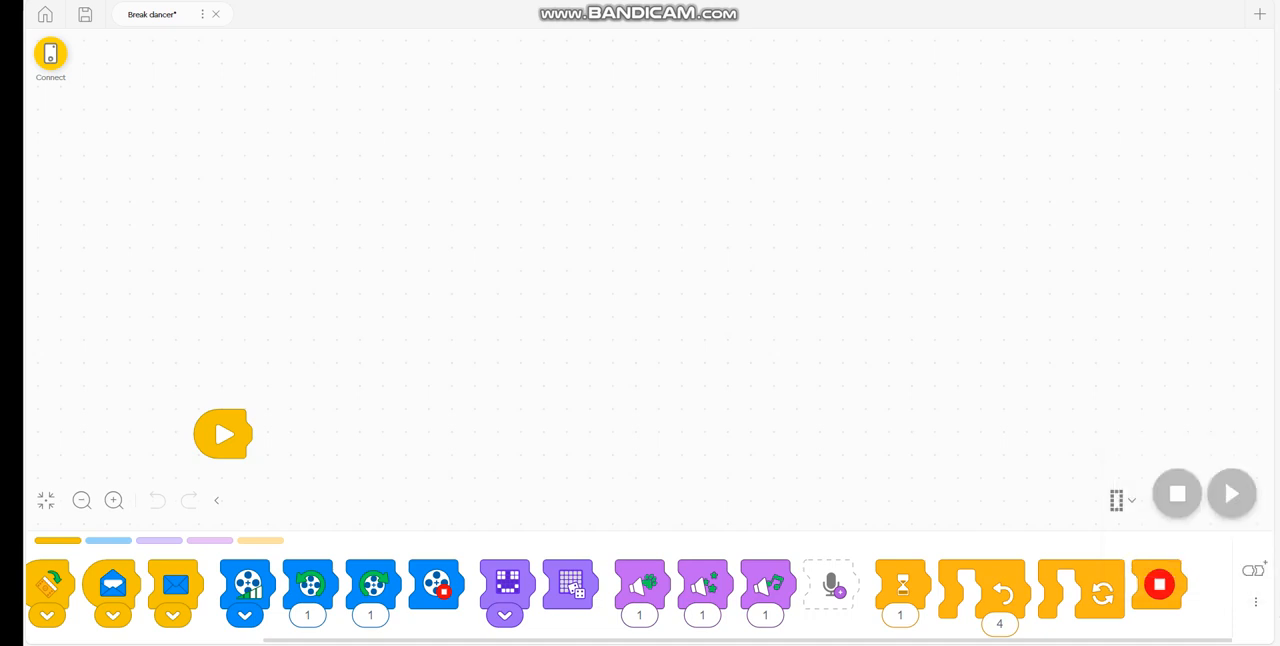
{"action": "left_click", "coordinate": [1116, 500]}
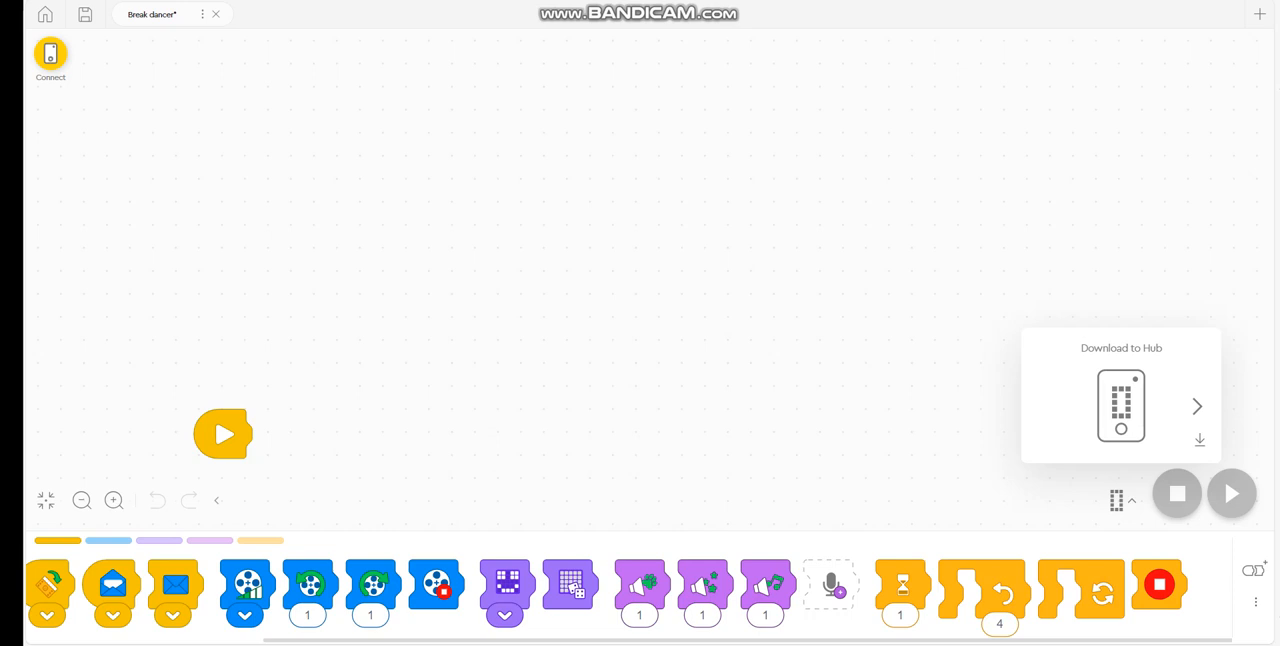
{"action": "left_click", "coordinate": [1118, 500]}
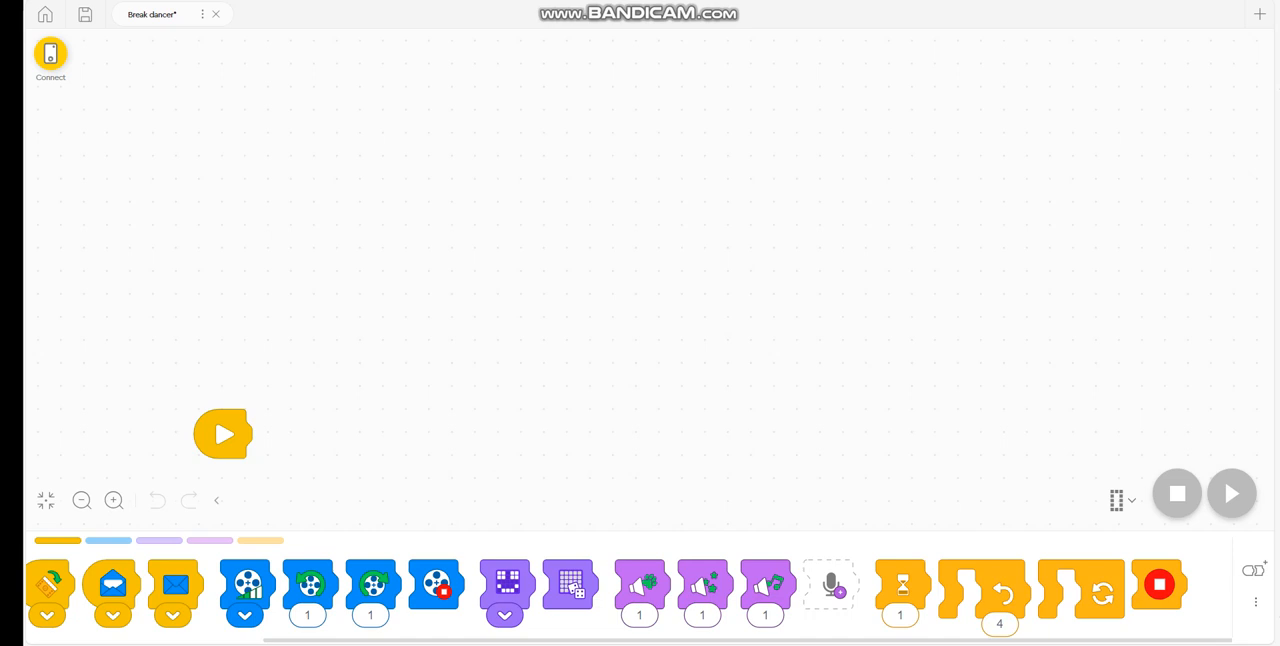
- Build a detached chain of event and motor blocks with a sound block at its end
{"action": "left_click_drag", "start_coordinate": [112, 584], "coordinate": [178, 170]}
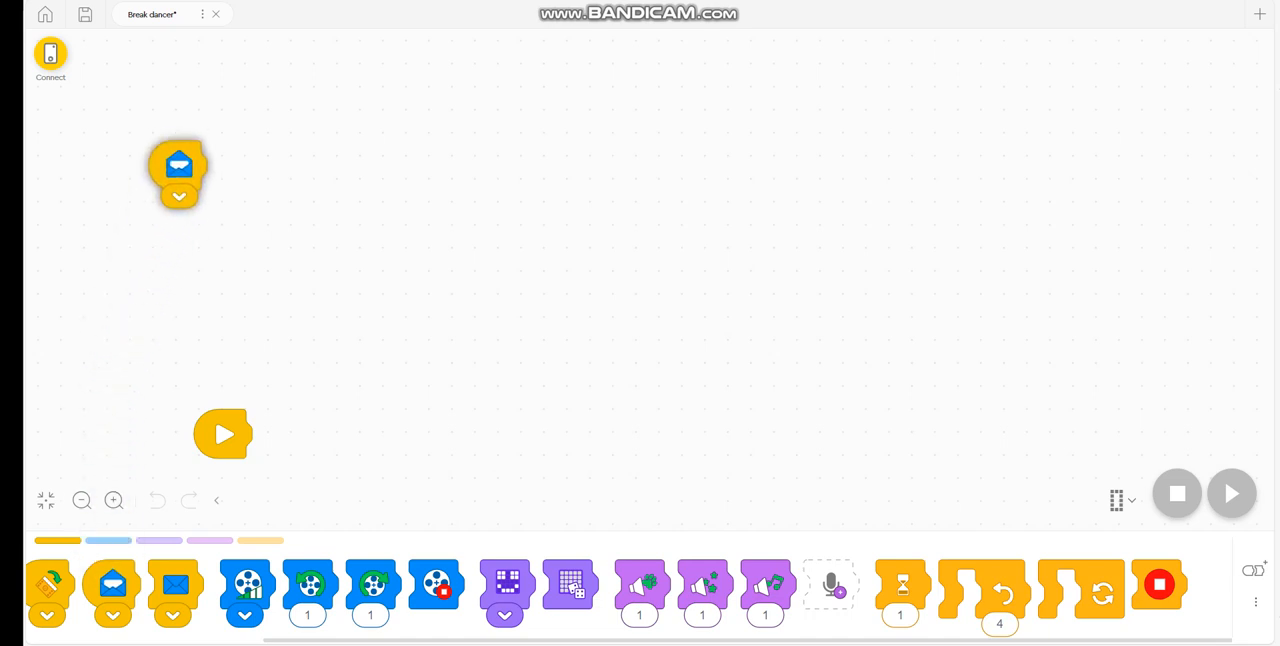
{"action": "left_click_drag", "start_coordinate": [174, 584], "coordinate": [204, 138]}
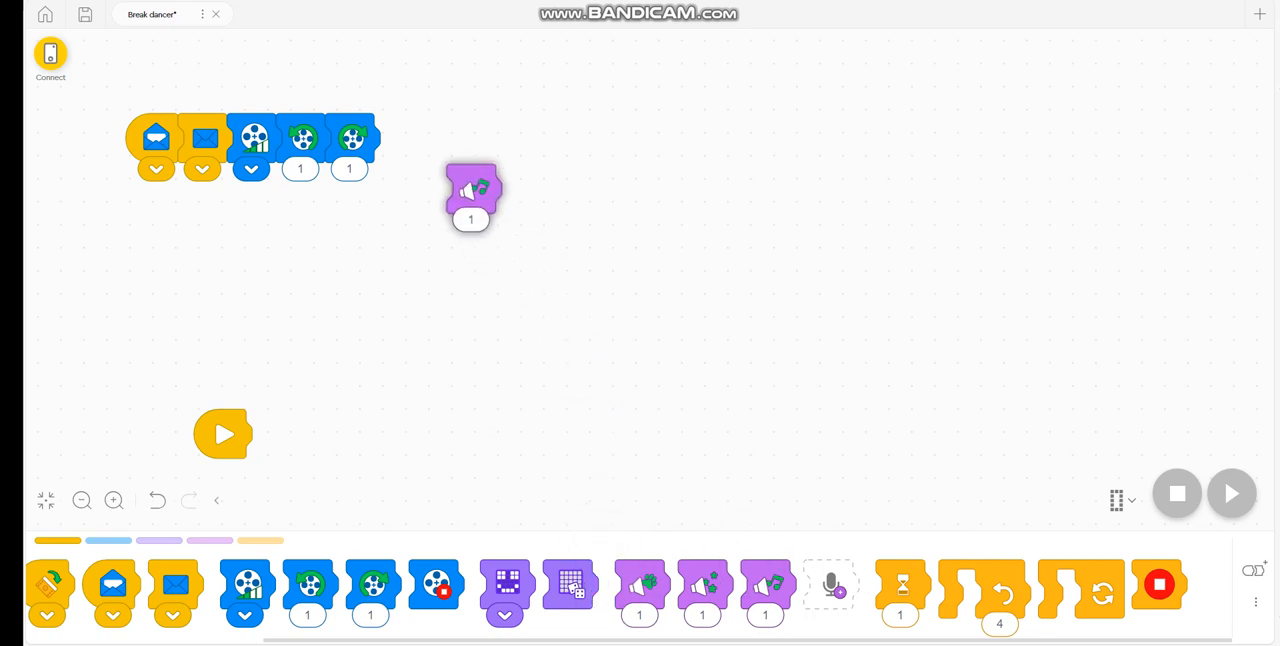
{"action": "left_click_drag", "start_coordinate": [470, 196], "coordinate": [398, 144]}
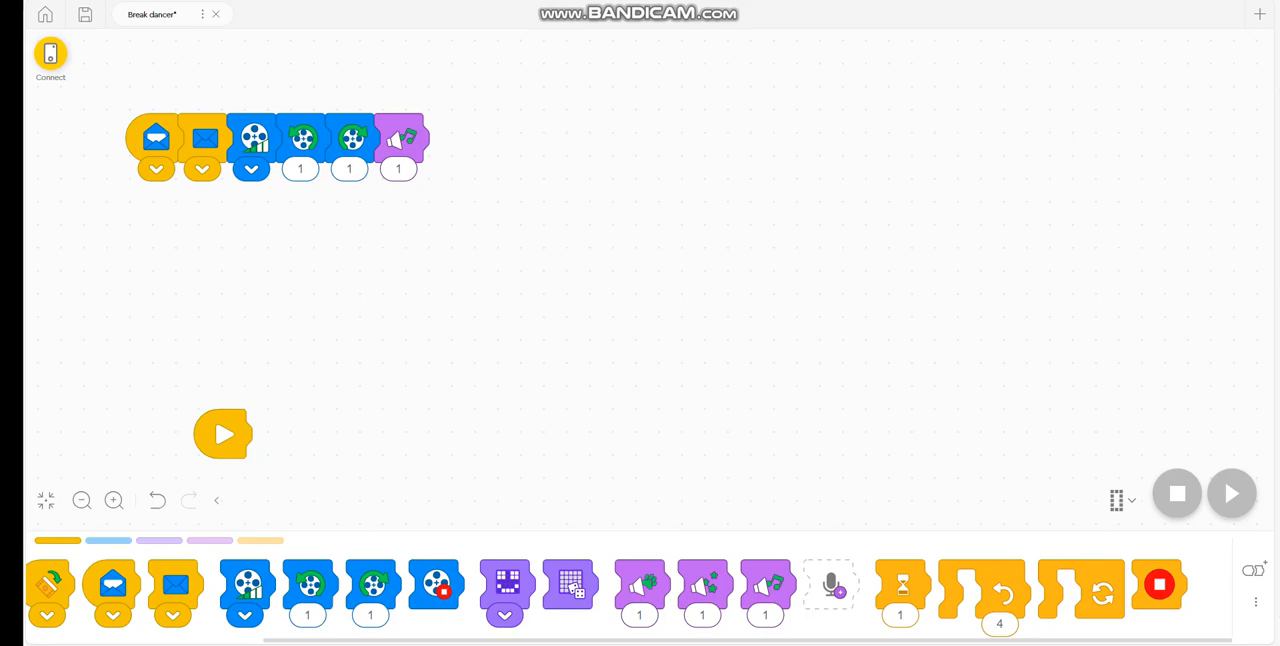
{"action": "left_click", "coordinate": [832, 584]}
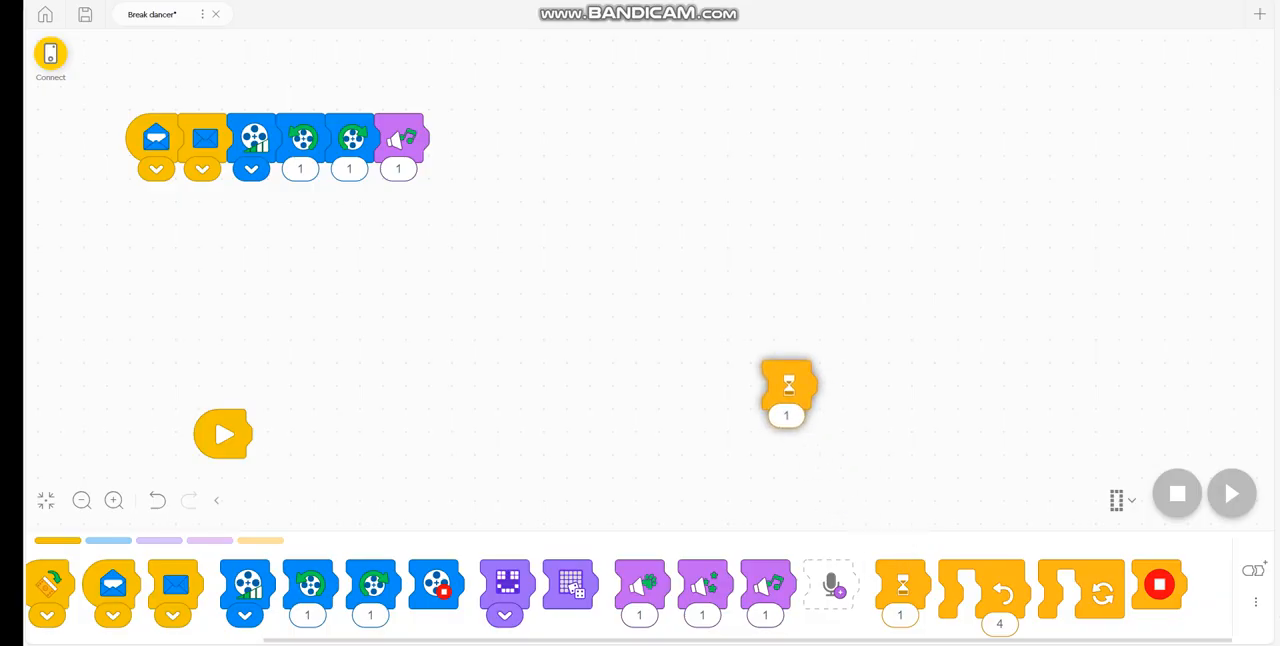
- Attach a wait block to the chain's end, undoing and redoing its addition
{"action": "left_click_drag", "start_coordinate": [788, 390], "coordinate": [448, 144]}
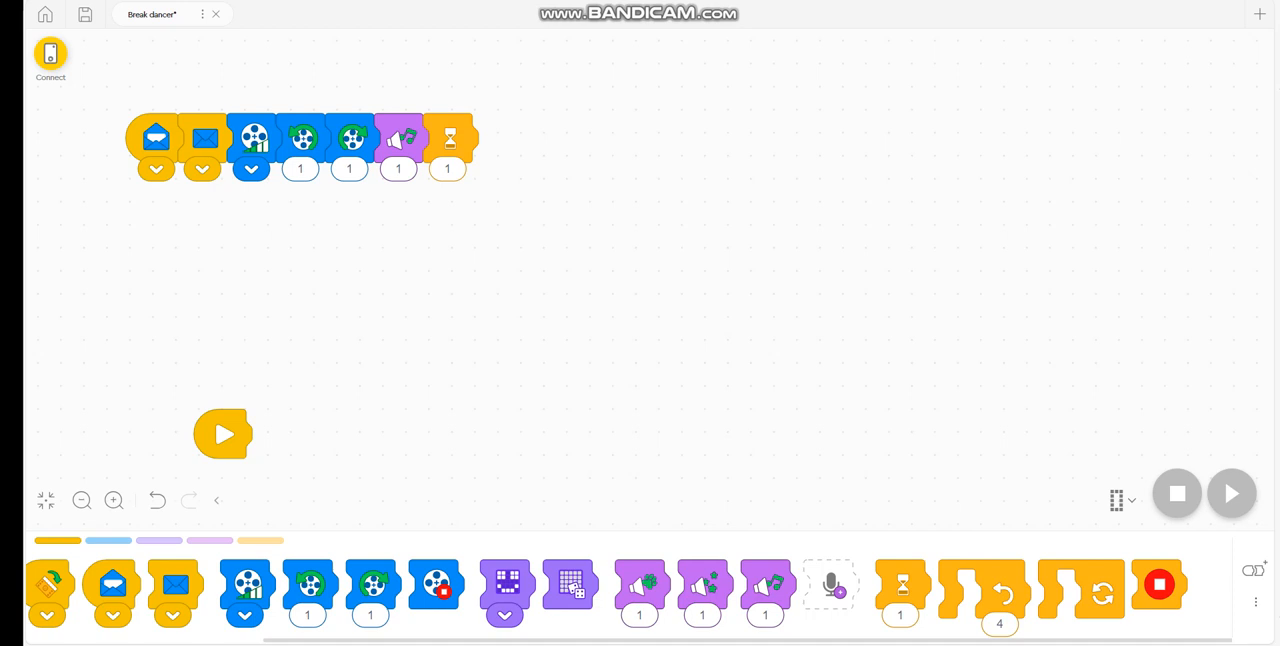
{"action": "left_click", "coordinate": [112, 500]}
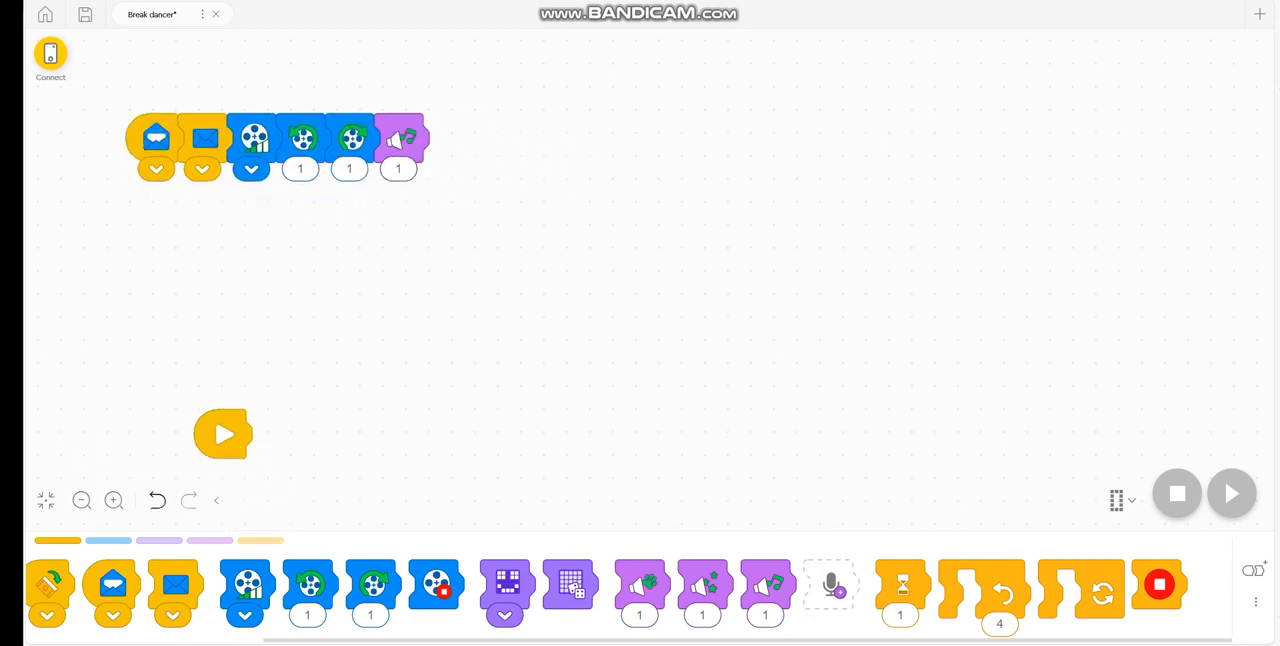
{"action": "left_click", "coordinate": [900, 584]}
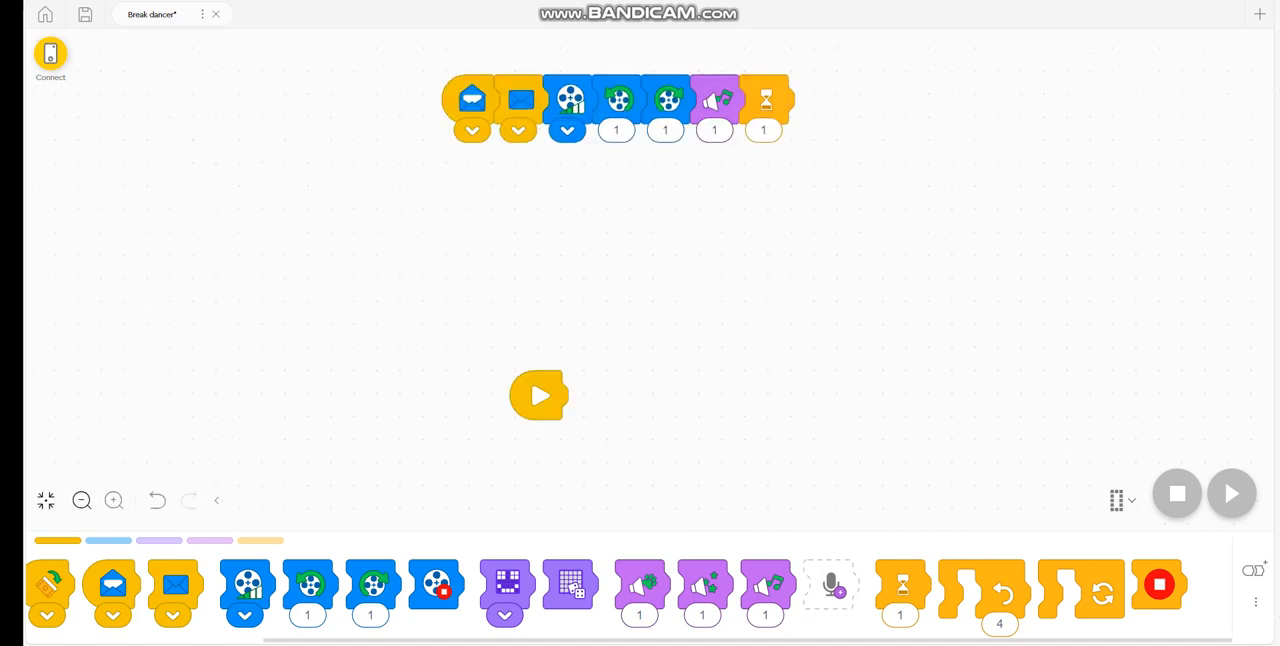
- Set the detached chain's first block colour to red and bring another block beside the start block
{"action": "left_click_drag", "start_coordinate": [538, 394], "coordinate": [496, 314]}
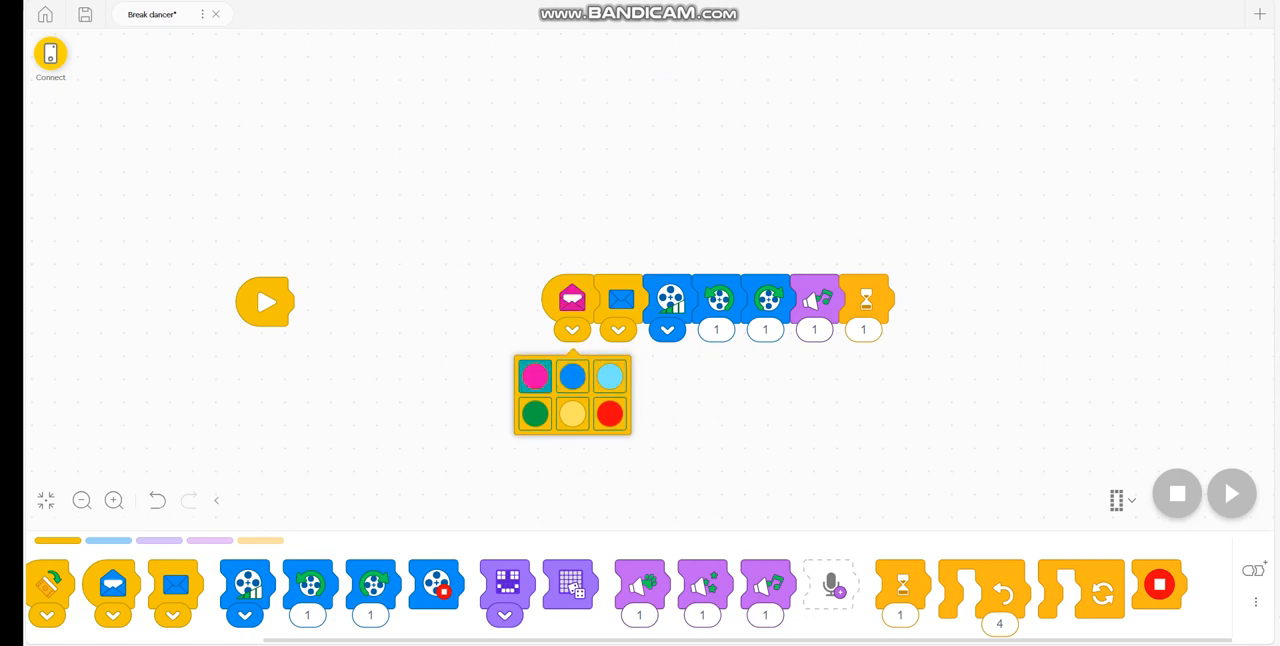
{"action": "left_click", "coordinate": [572, 298]}
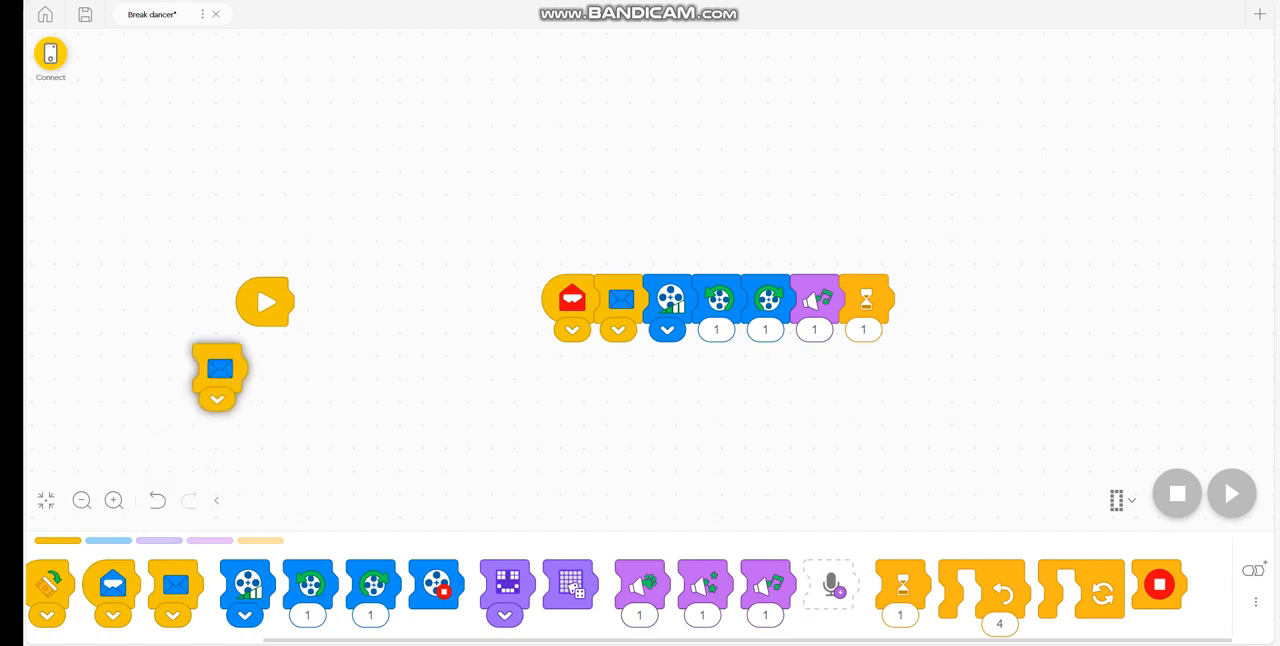
{"action": "left_click_drag", "start_coordinate": [218, 376], "coordinate": [316, 302]}
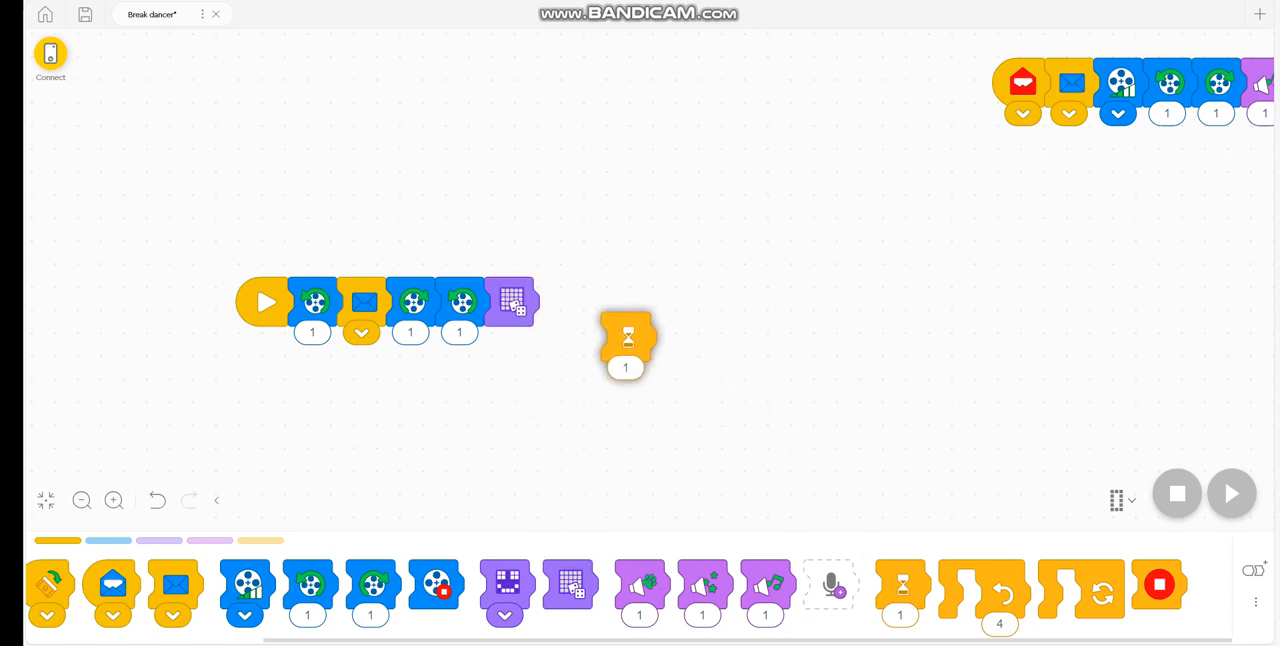
- Extend the start chain with a wait block and repeat-6 and forever loops
{"action": "left_click_drag", "start_coordinate": [626, 340], "coordinate": [558, 300]}
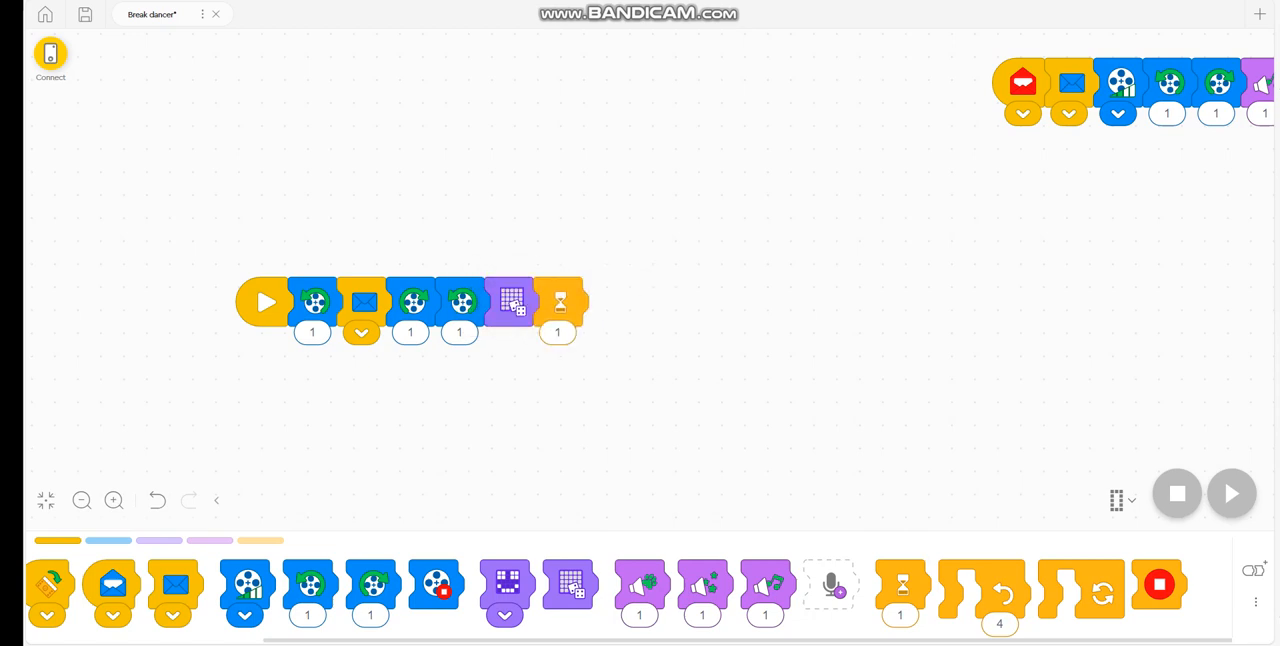
{"action": "left_click_drag", "start_coordinate": [1000, 590], "coordinate": [640, 300]}
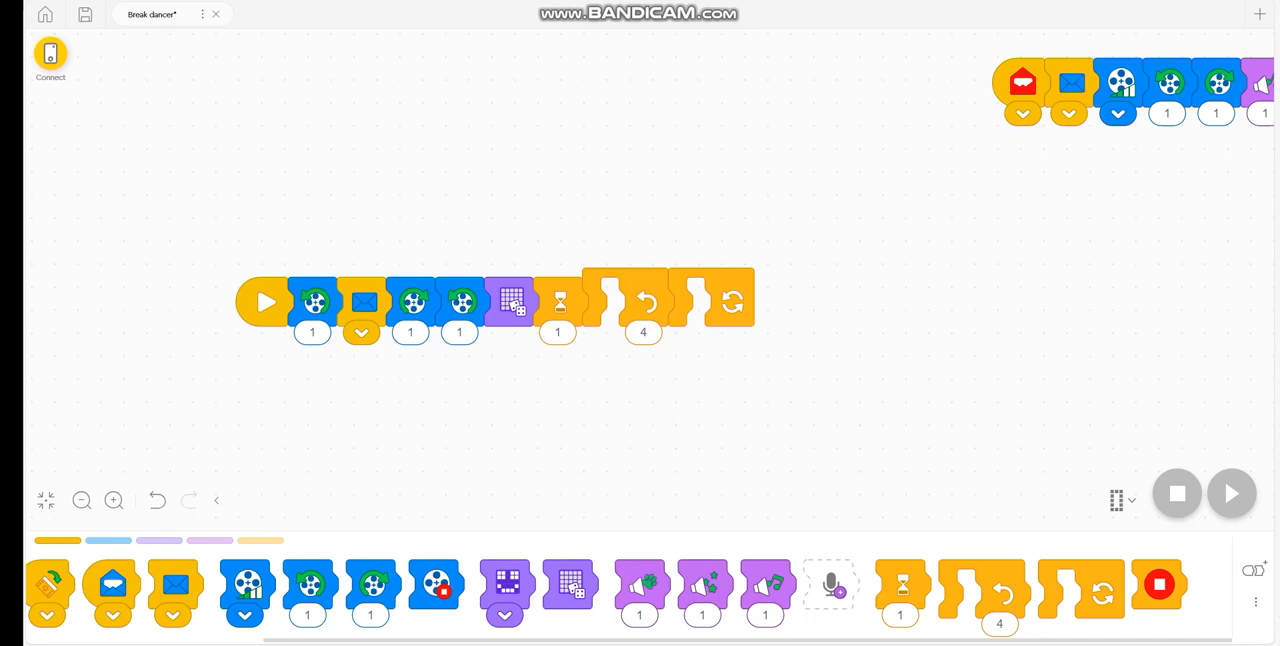
{"action": "left_click", "coordinate": [360, 332]}
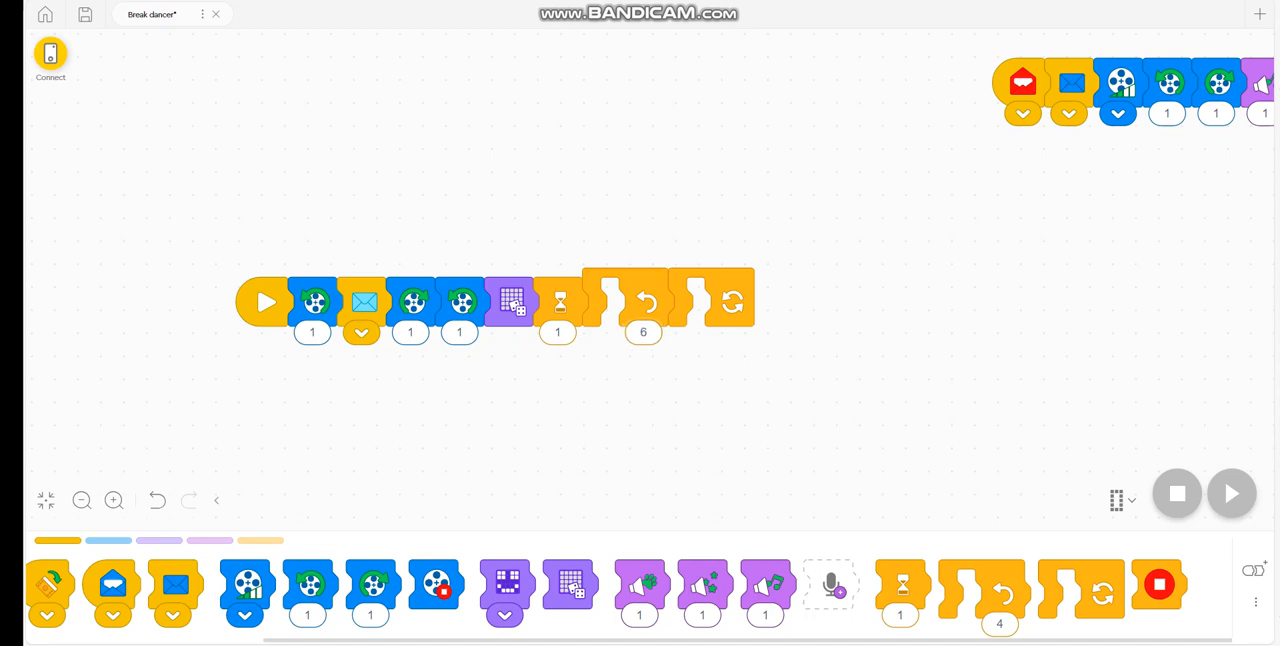
{"action": "left_click", "coordinate": [556, 332]}
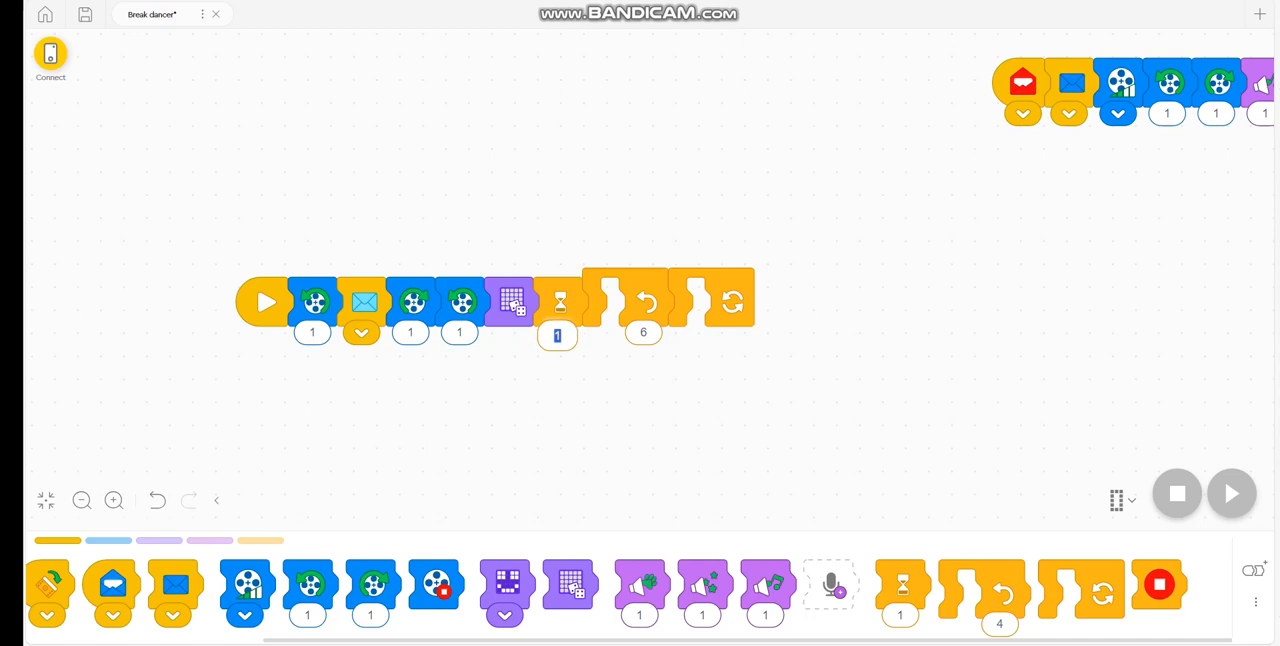